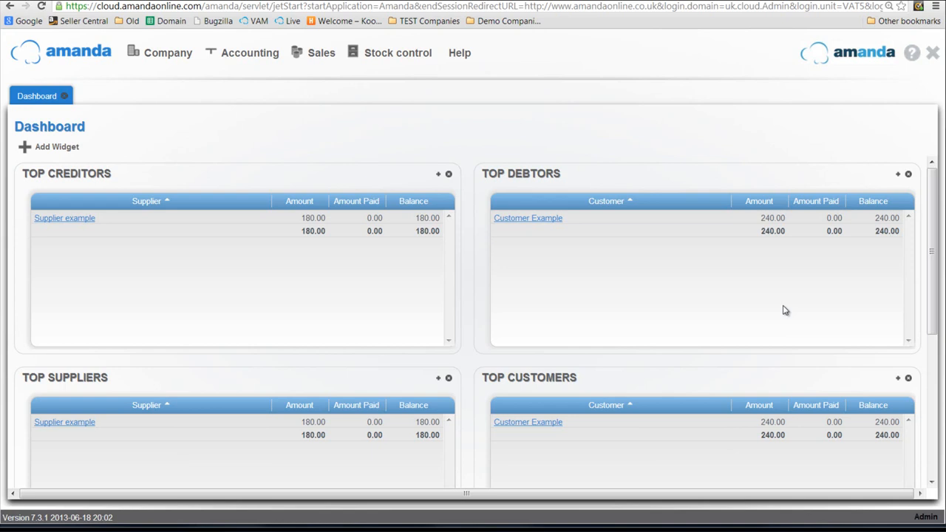
mouse_move(168, 53)
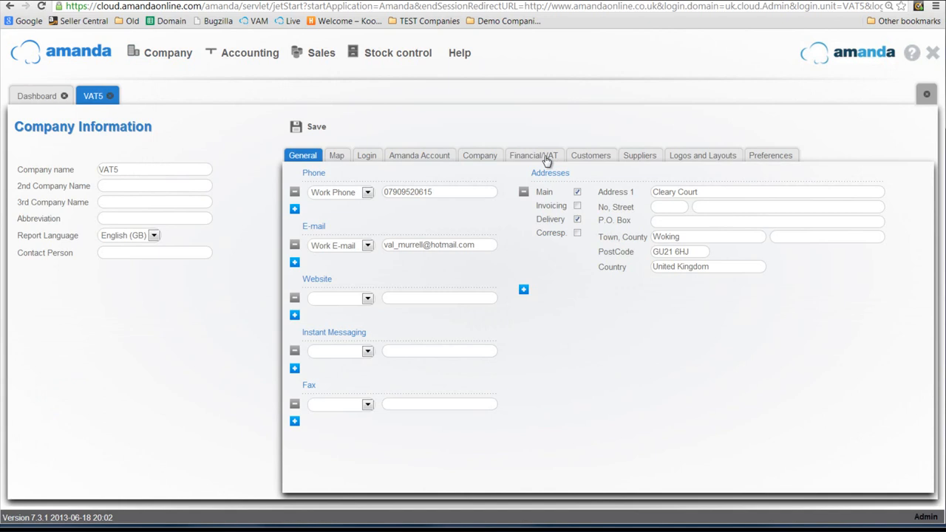
- Enter 123 4567 89 as the VAT number on the Financial/VAT settings tab
left_click(534, 156)
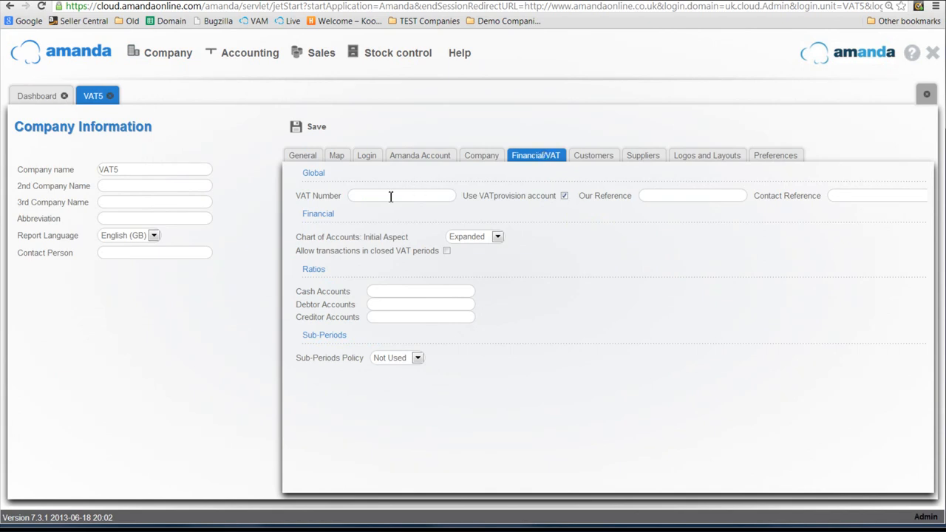
left_click(402, 195)
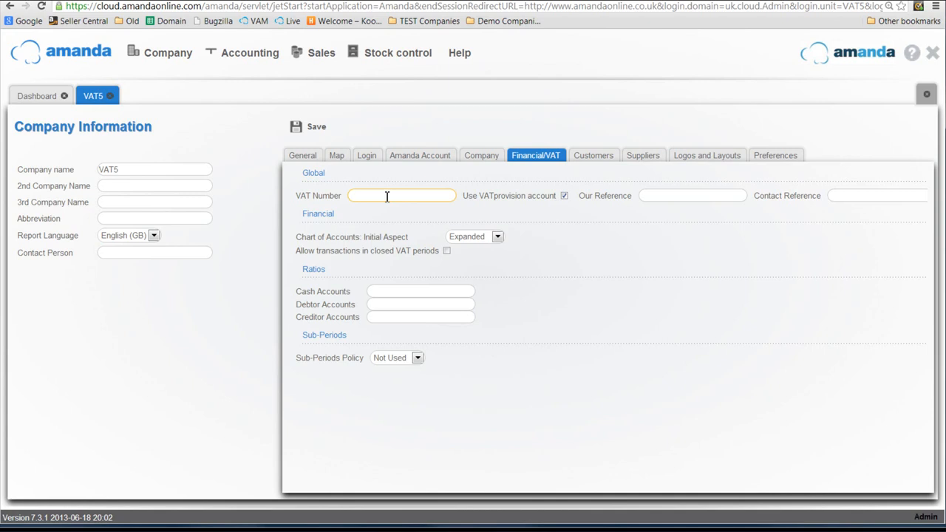
type("123 4567 89")
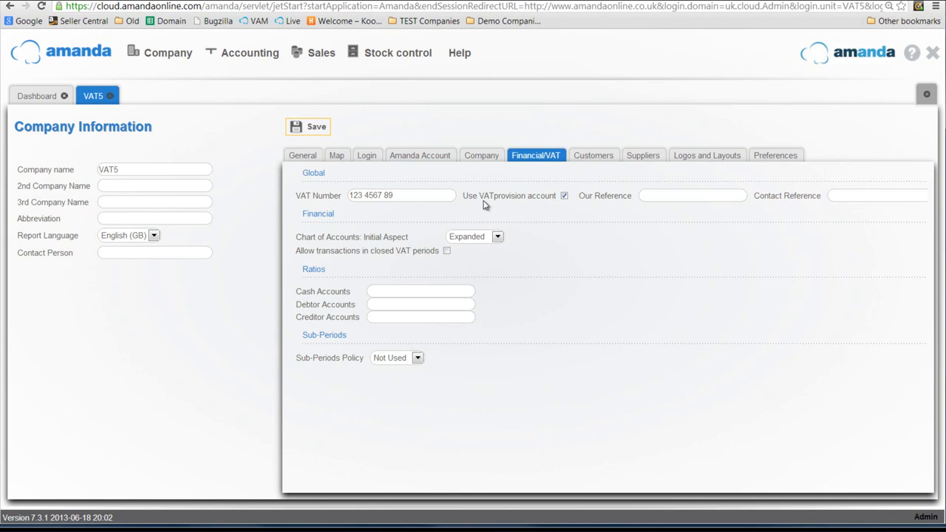
mouse_move(597, 155)
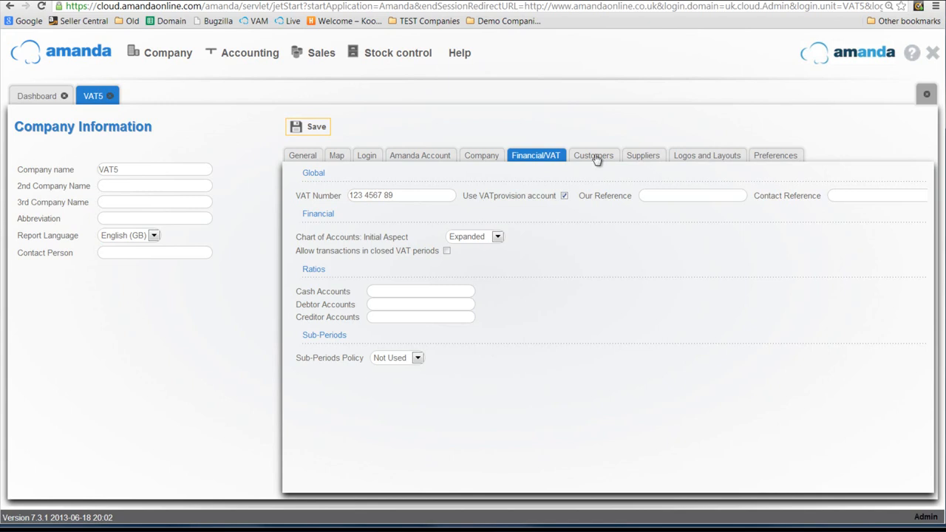
- Untick 'Allow VAT Amount to be modified' in the Customers > Invoices settings
left_click(592, 155)
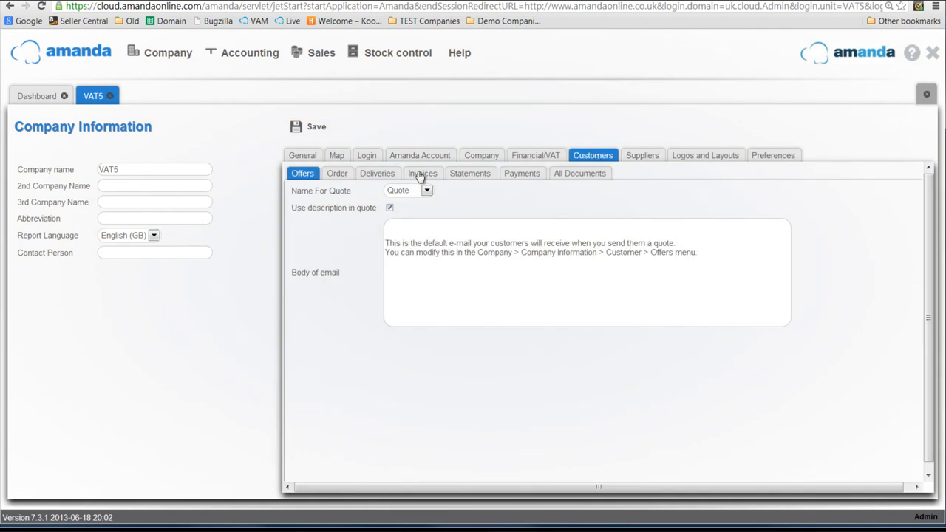
left_click(422, 173)
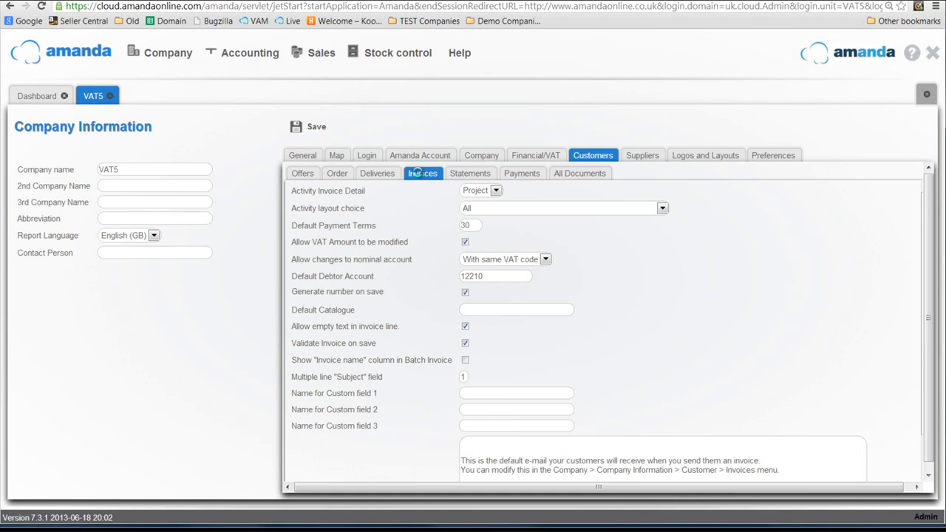
mouse_move(520, 237)
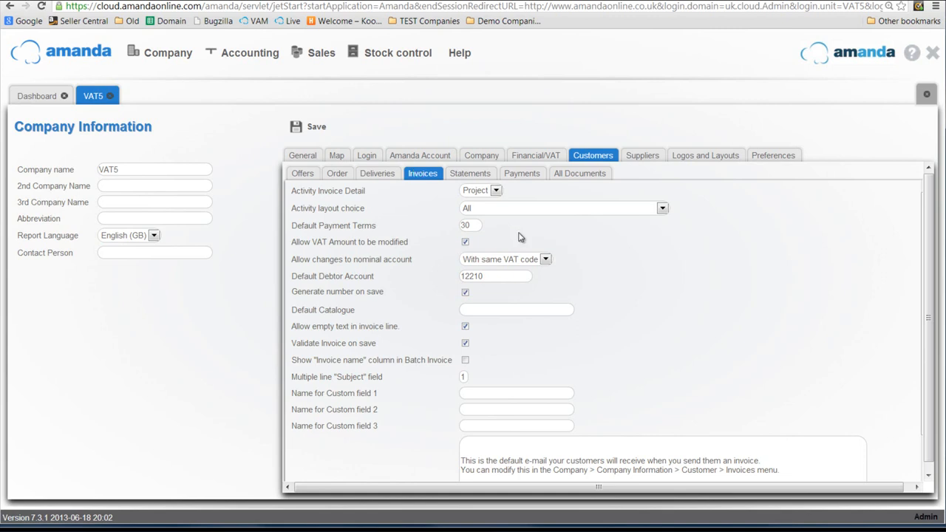
mouse_move(475, 247)
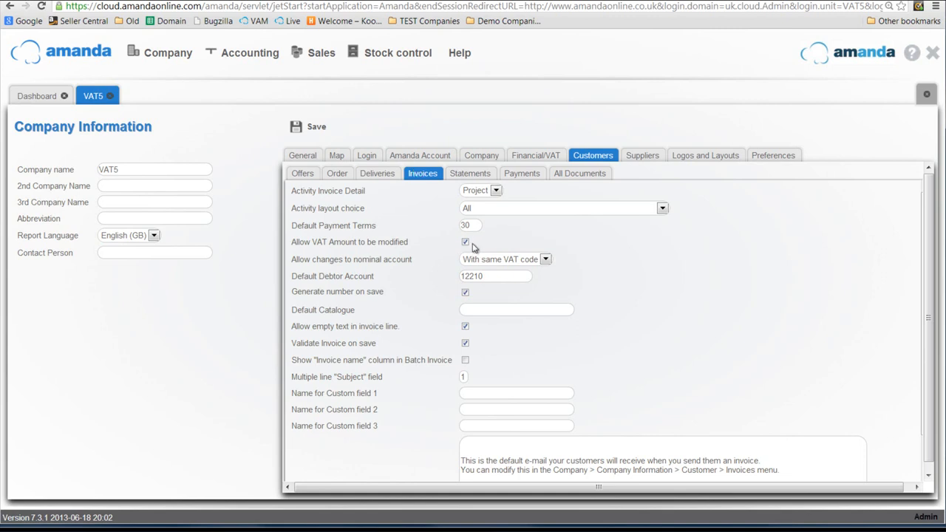
mouse_move(485, 244)
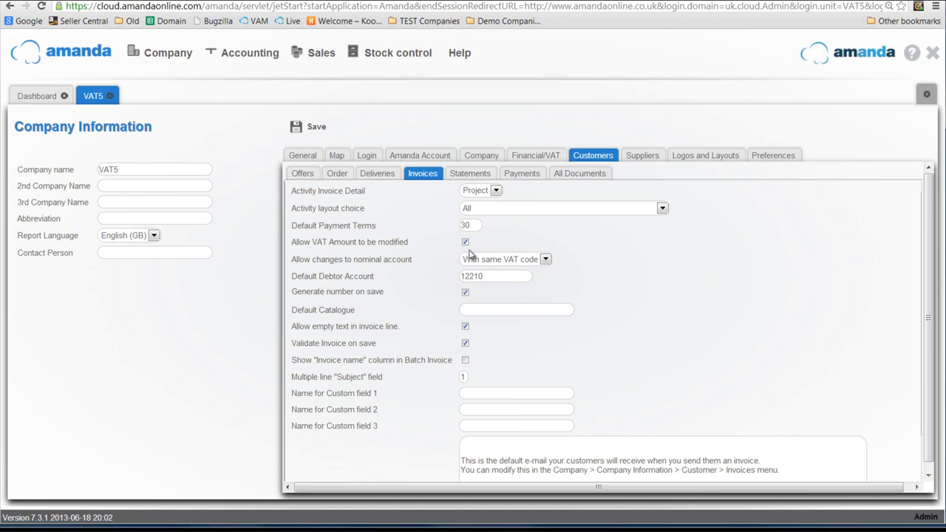
left_click(465, 241)
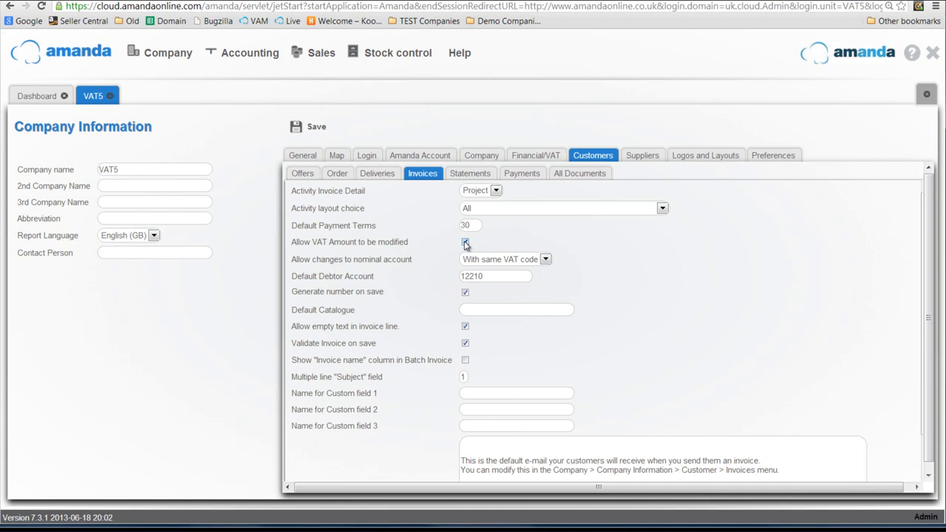
left_click(465, 242)
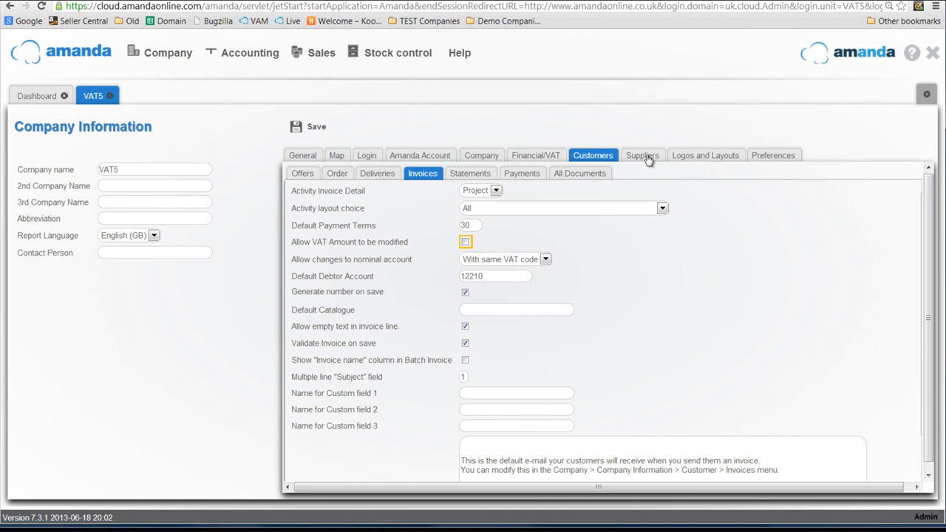
- Tick 'Allow VAT Amount to be modified' in the Suppliers invoice settings
left_click(641, 155)
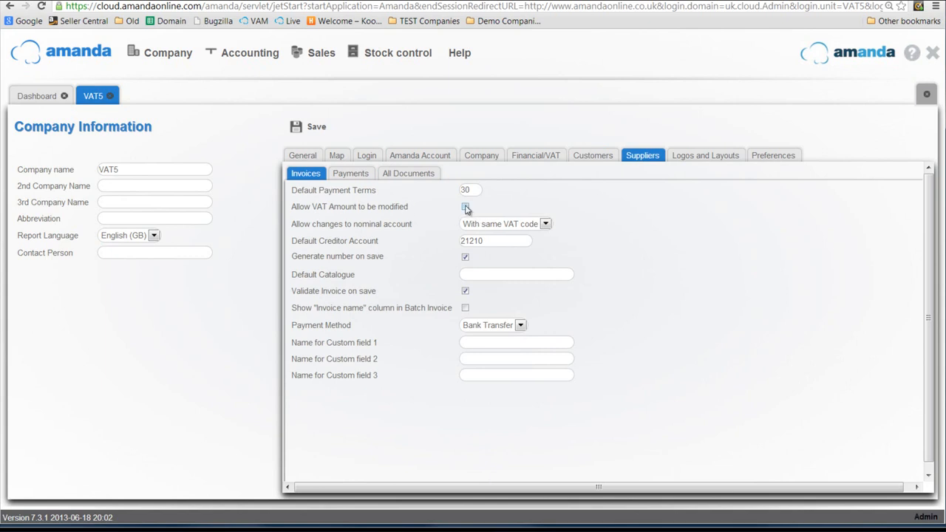
left_click(465, 206)
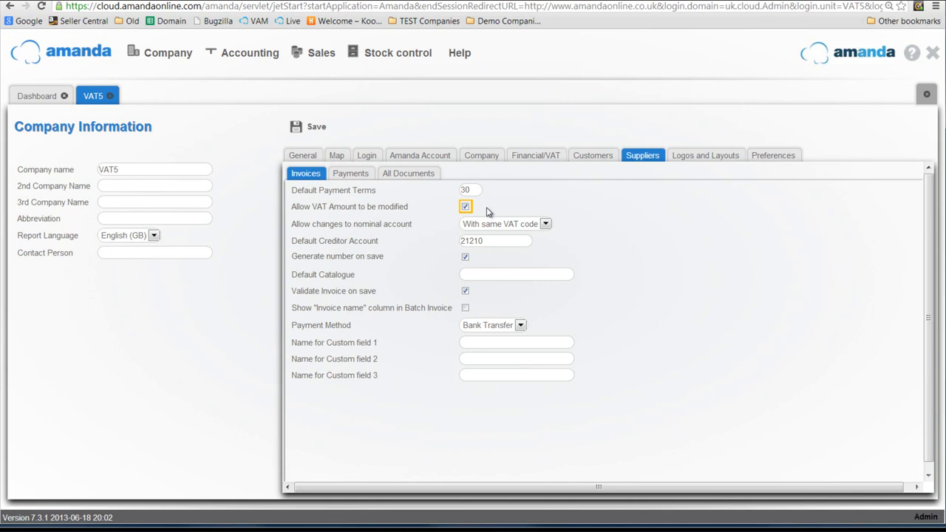
mouse_move(339, 139)
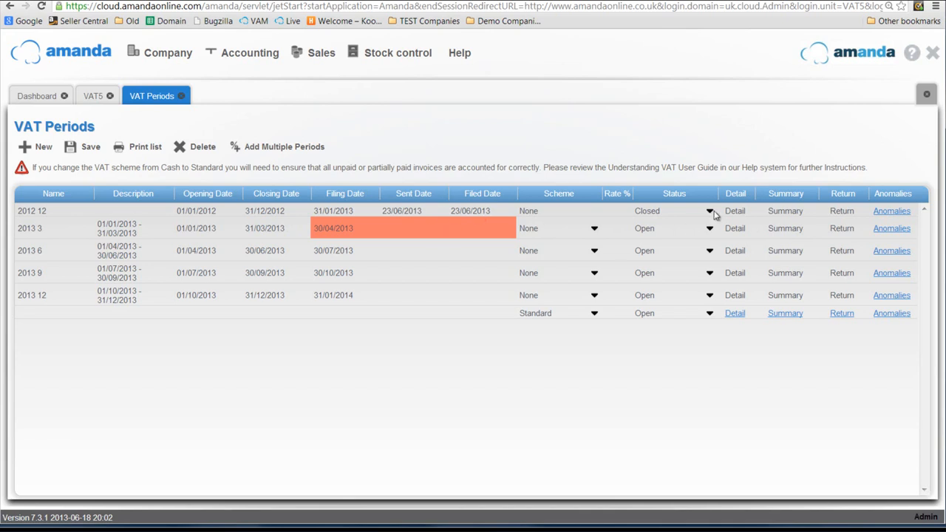
mouse_move(197, 242)
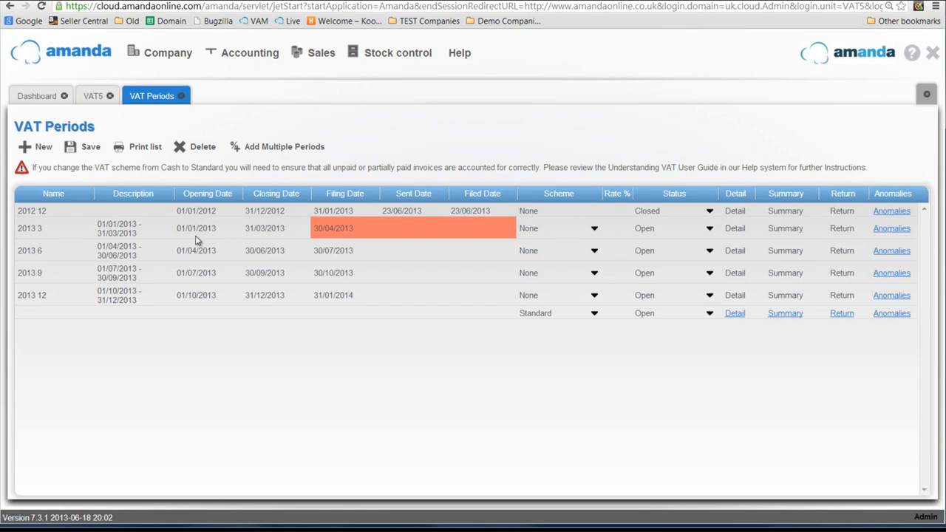
mouse_move(281, 238)
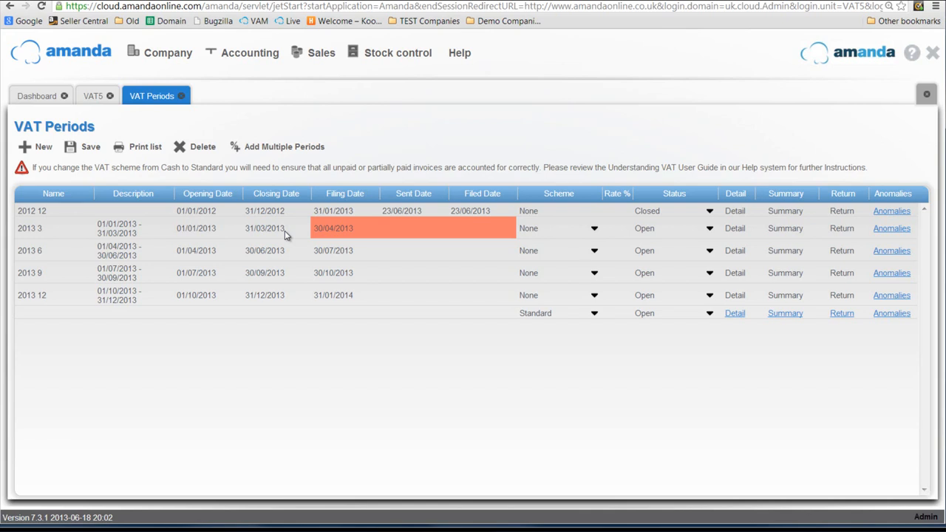
mouse_move(291, 258)
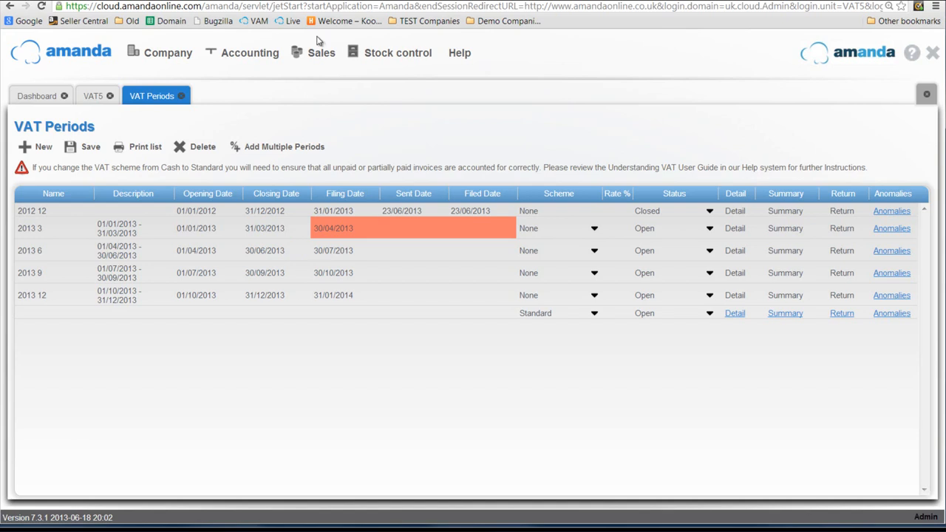
mouse_move(250, 52)
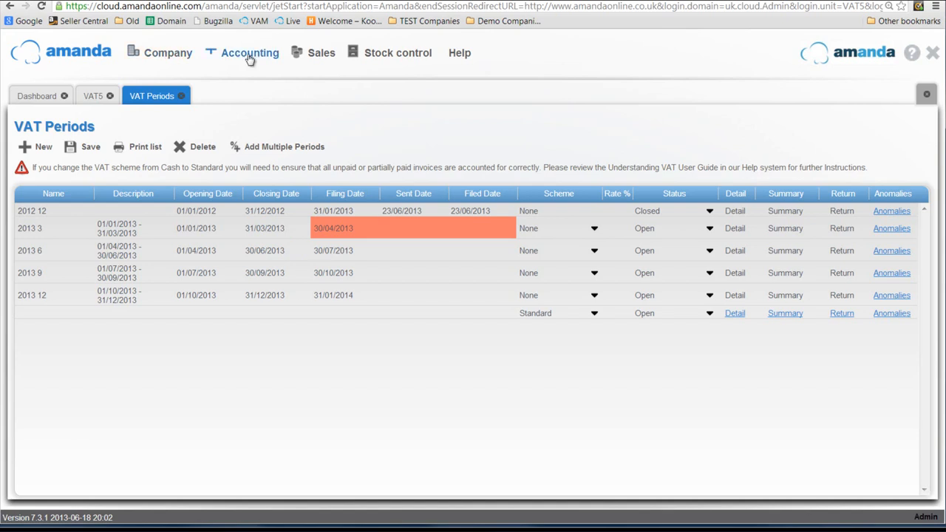
- Open Customer Example from the Customer Invoice List, showing its invoice SI0001 for 240.00
left_click(249, 53)
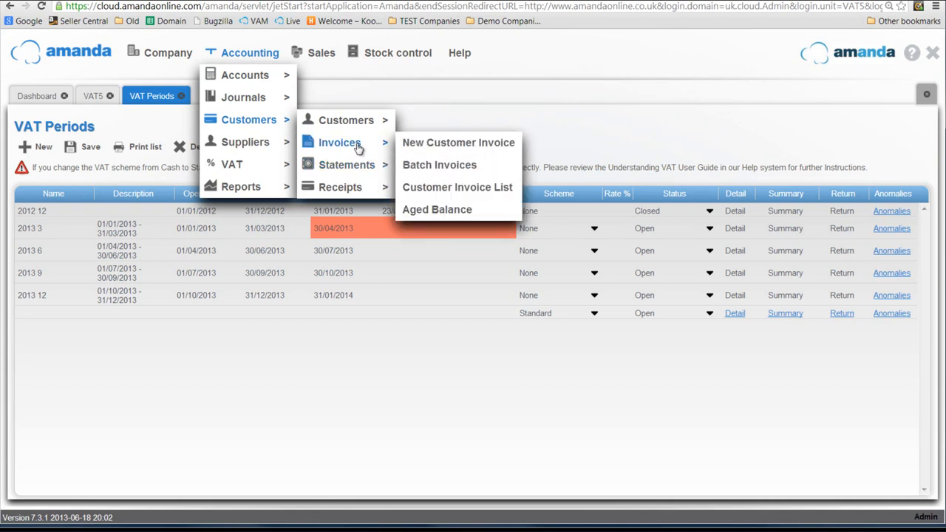
left_click(456, 187)
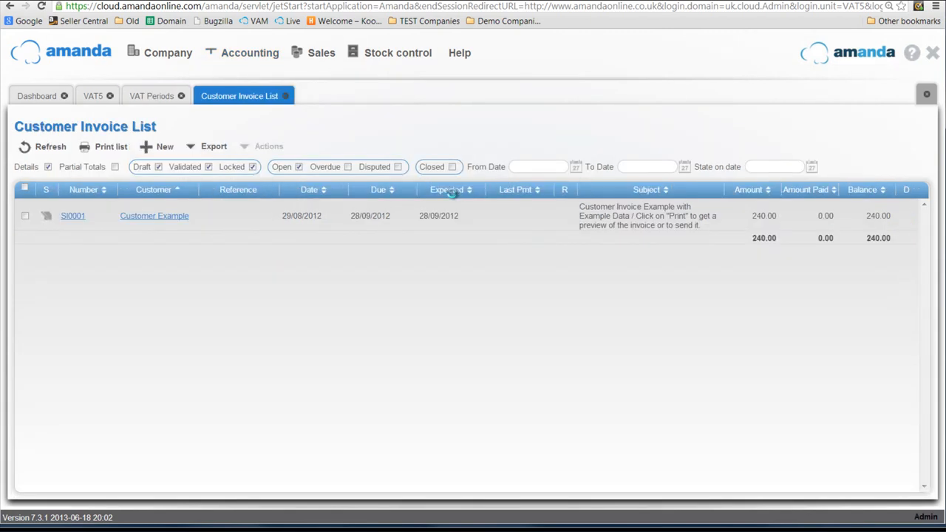
left_click(154, 216)
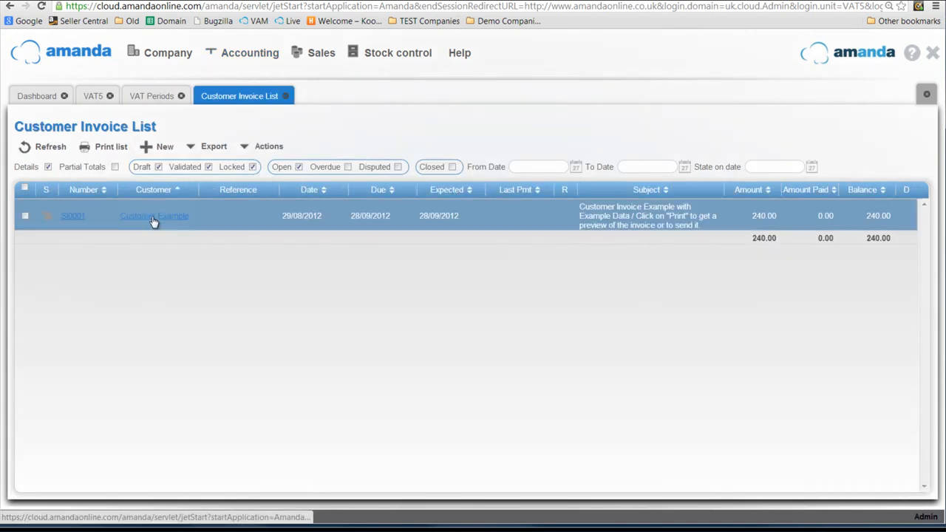
left_click(155, 216)
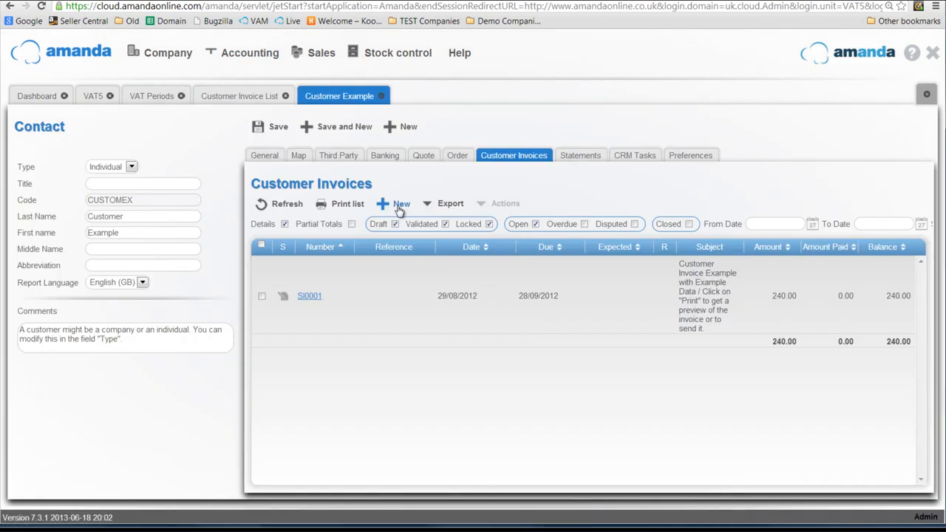
- Begin a new Customer Example invoice with typed details and sales account 41000 - Sales - Products
left_click(402, 203)
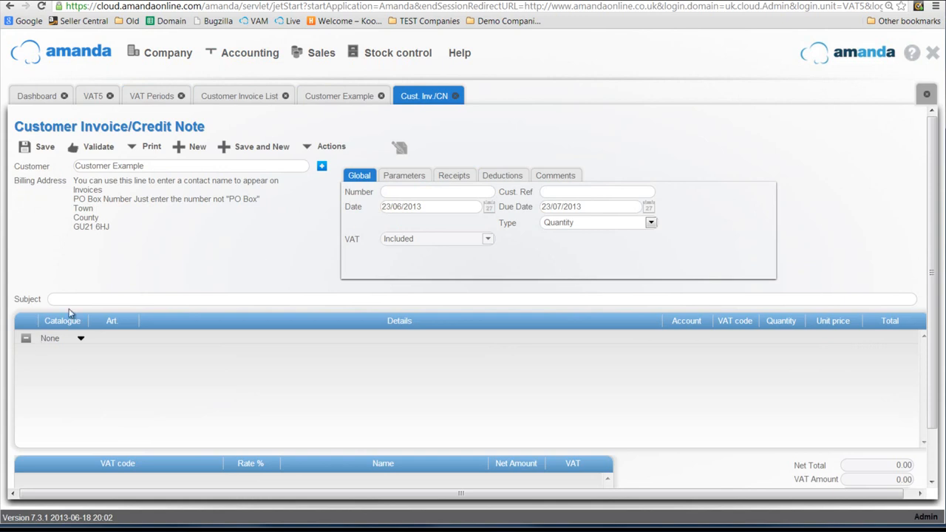
type("dkjflksd")
type("cv,cxv,c.xvm")
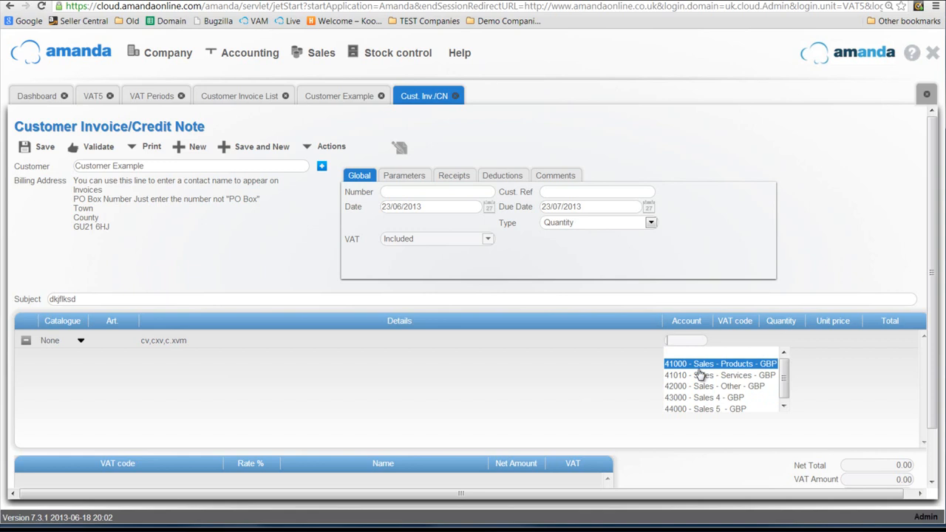
left_click(720, 363)
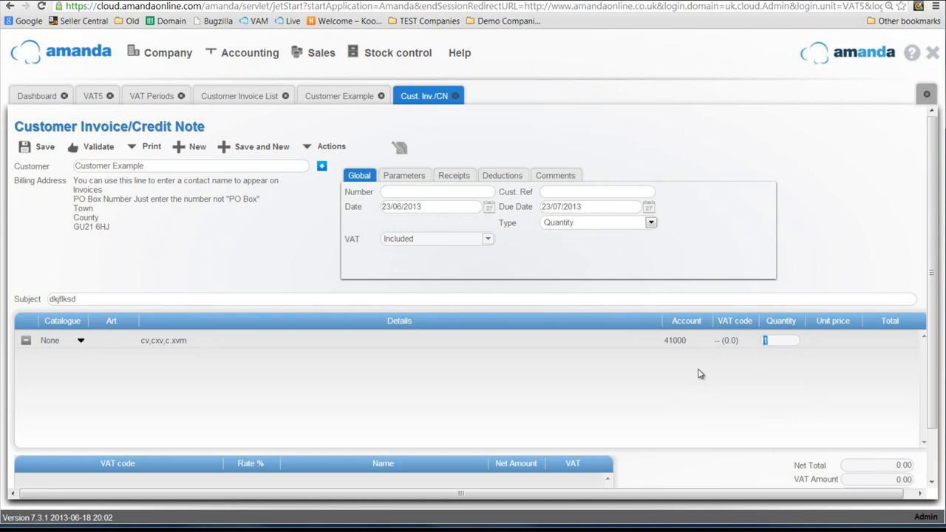
mouse_move(448, 295)
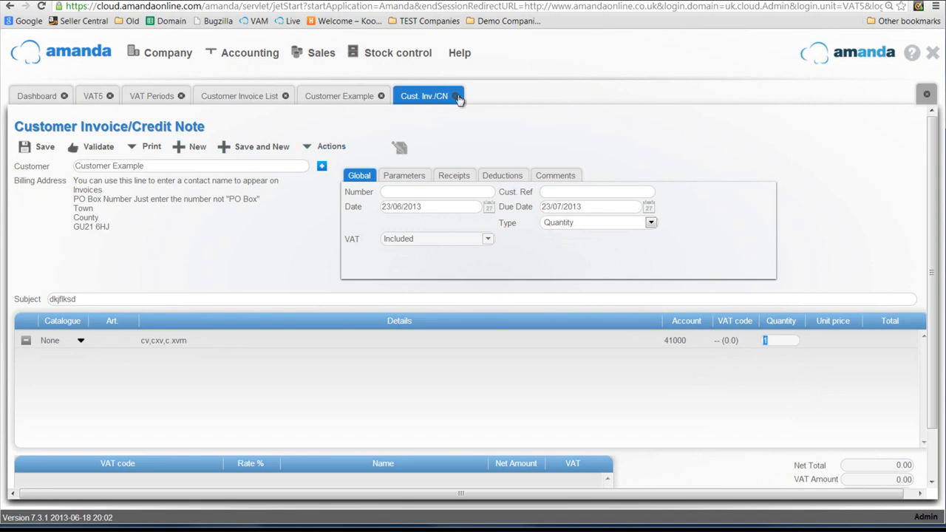
- Close the draft, set the 2013 6 VAT period scheme to Cash, and return to Customer Example
left_click(339, 96)
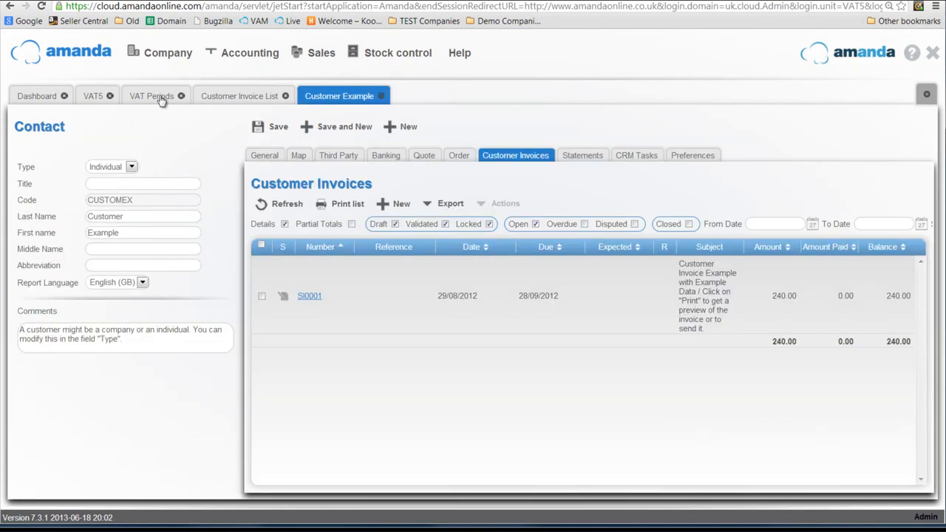
left_click(151, 96)
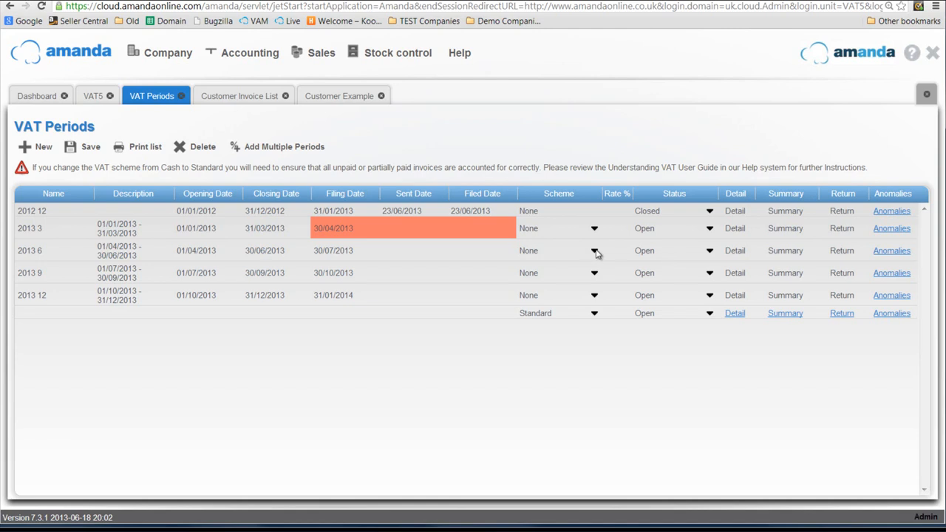
left_click(594, 250)
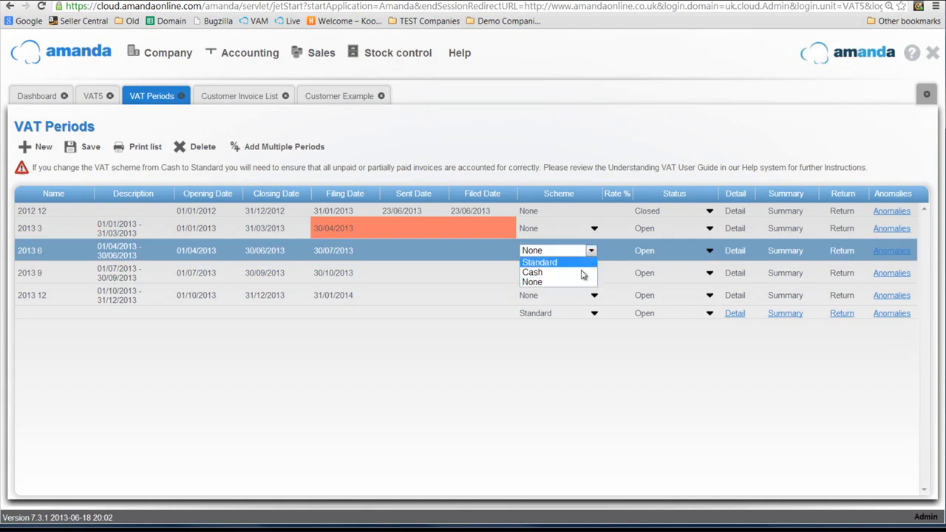
left_click(533, 272)
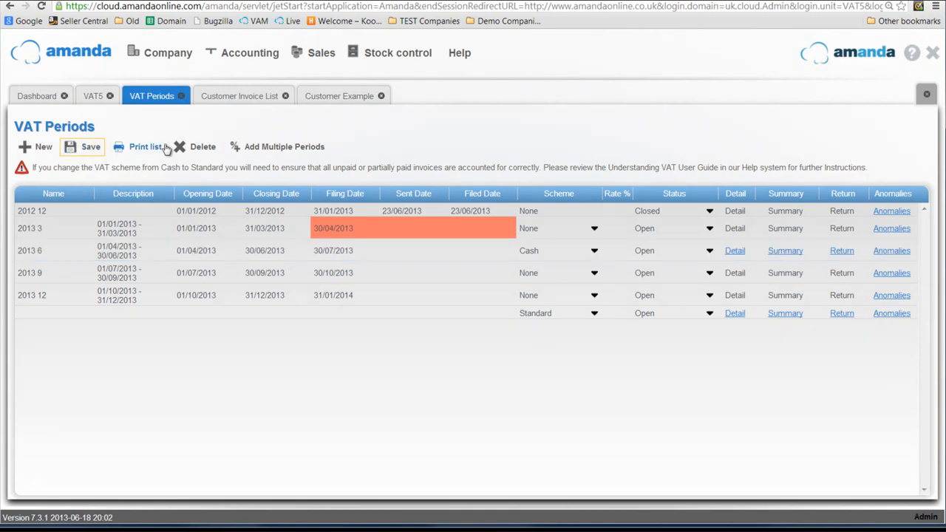
left_click(340, 96)
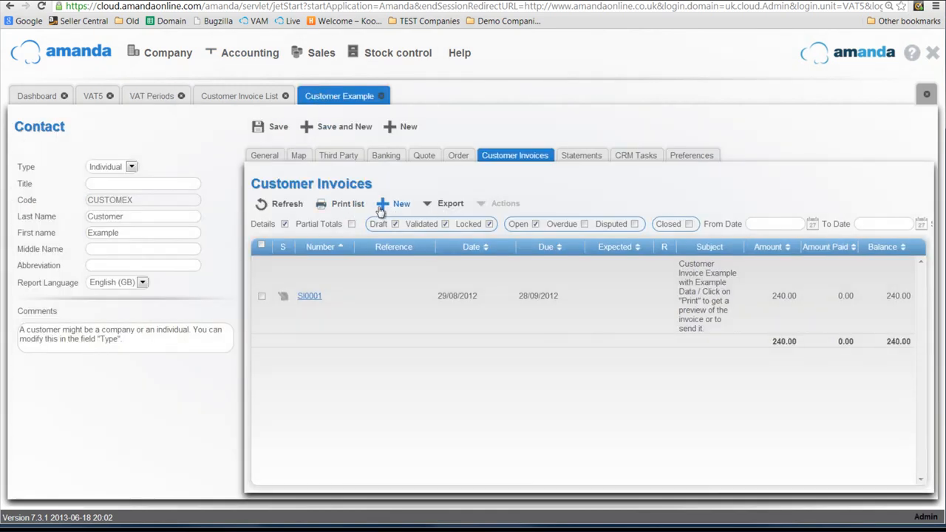
- Create another invoice with a described line on account 41000 using VAT code S (20.0)
left_click(402, 203)
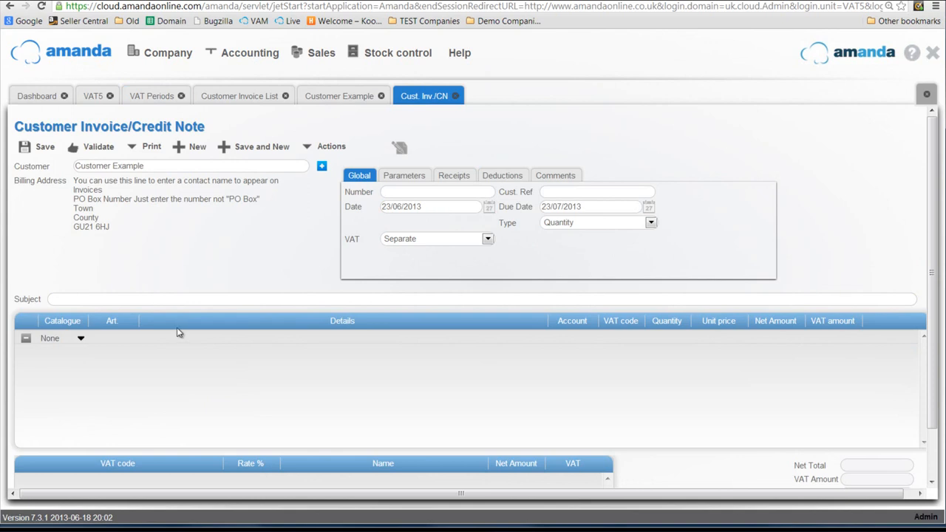
left_click(341, 338)
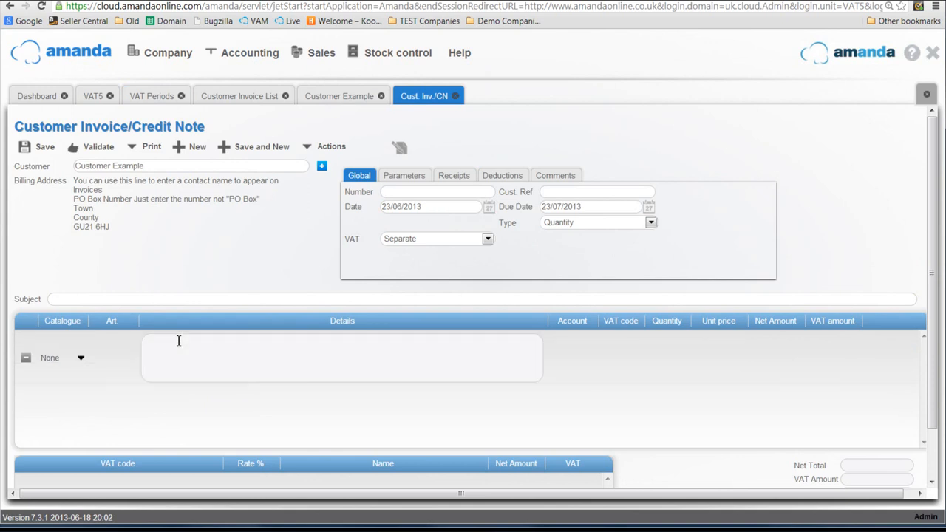
type("ksdlfjksdlfjkl")
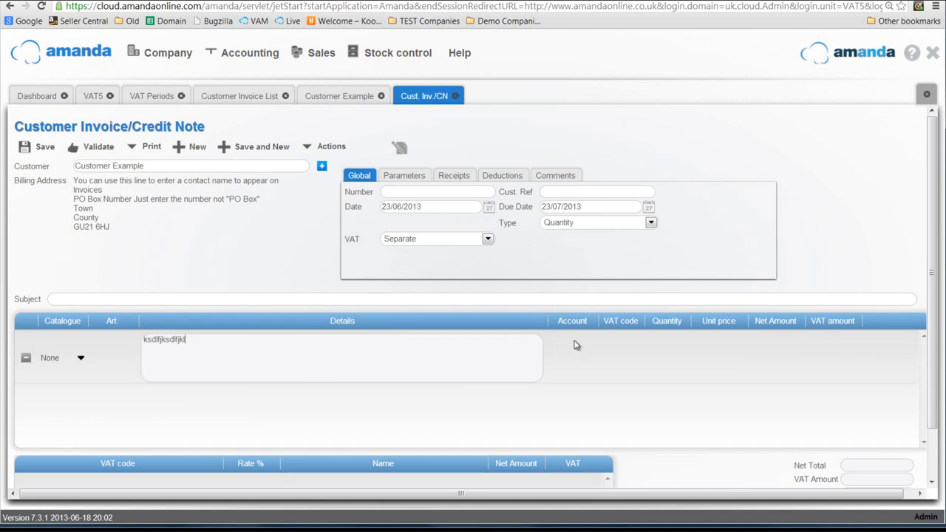
left_click(572, 340)
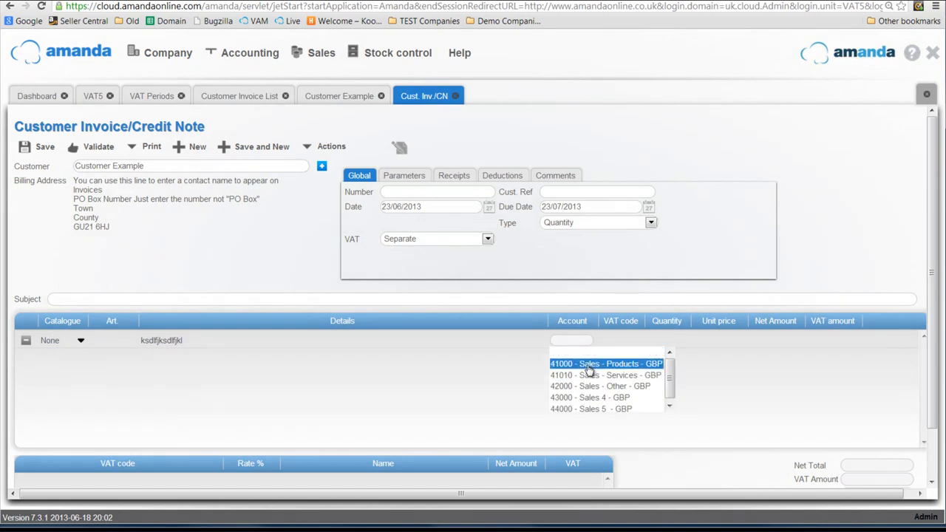
left_click(590, 363)
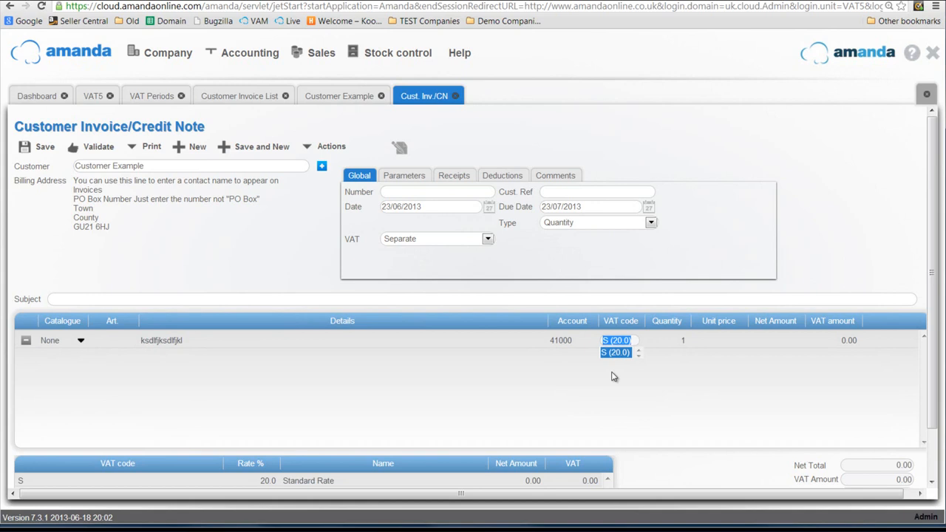
left_click(637, 340)
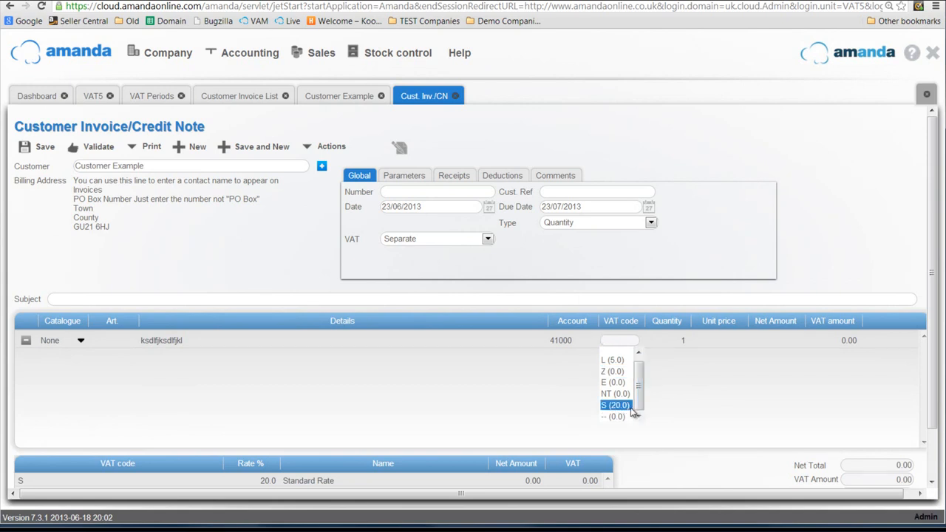
left_click(615, 405)
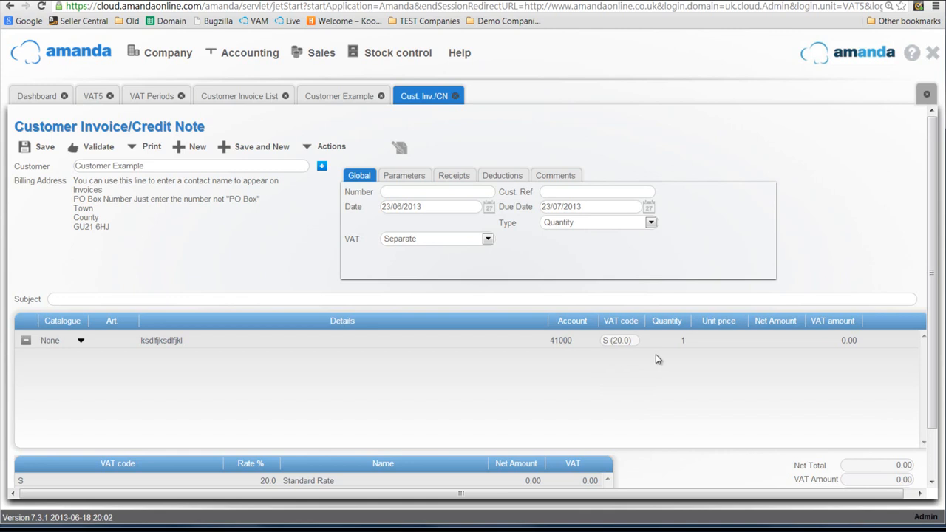
mouse_move(521, 263)
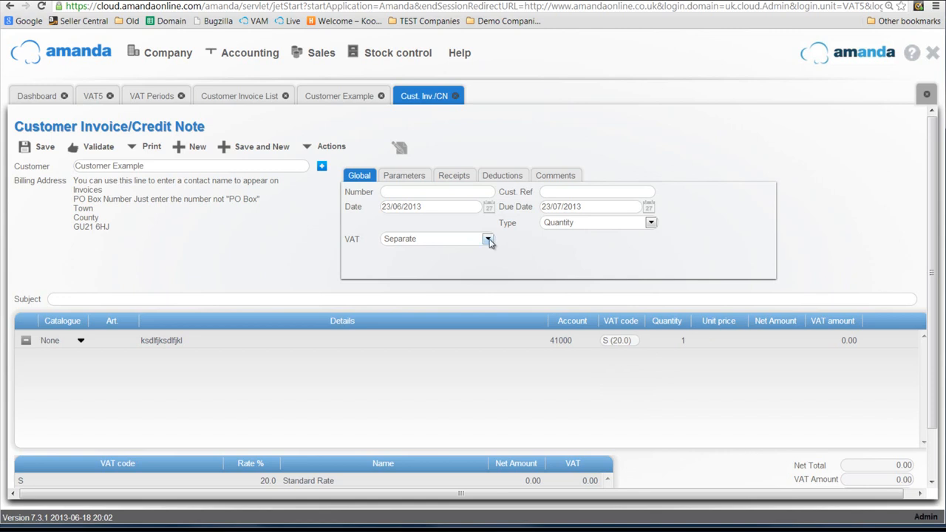
- Set VAT to Included and enter a 1,000.00 line, totalling 833.33 net and 166.67 VAT
left_click(487, 239)
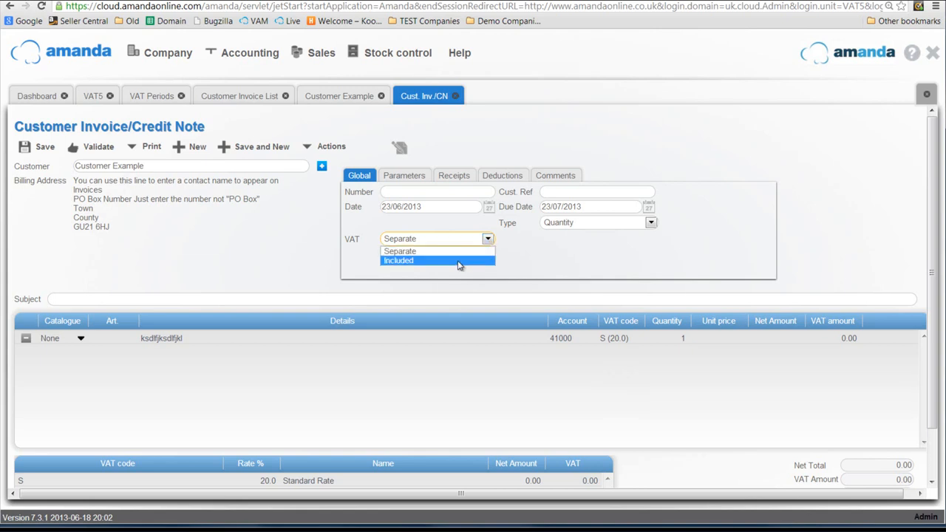
left_click(398, 260)
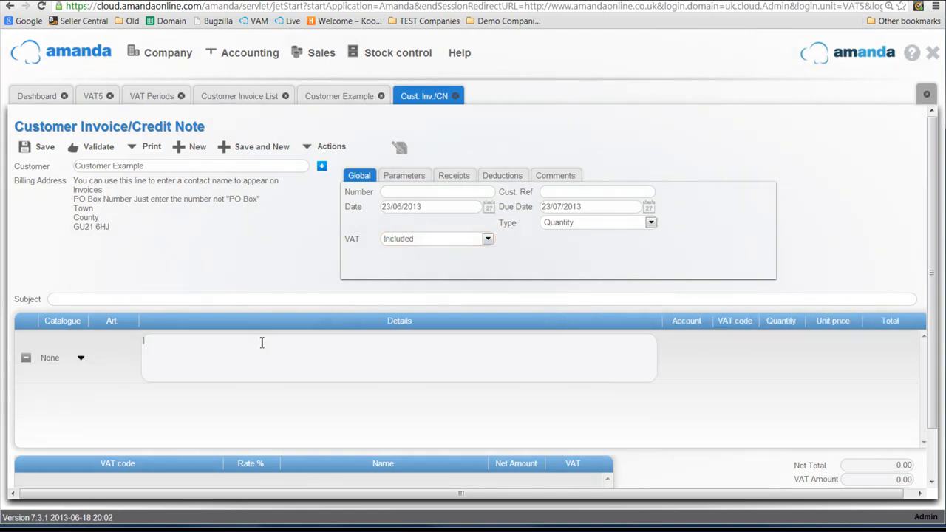
type("kdsjfkldsjfl")
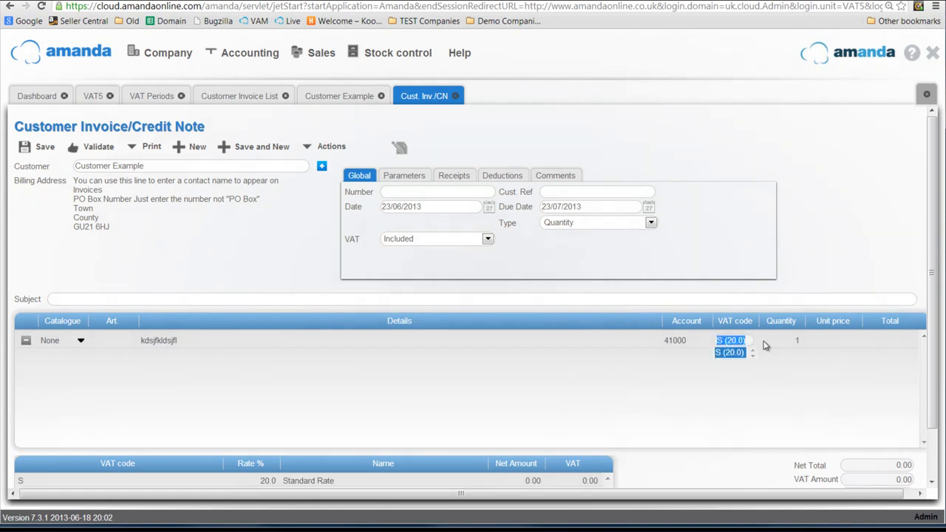
type("10")
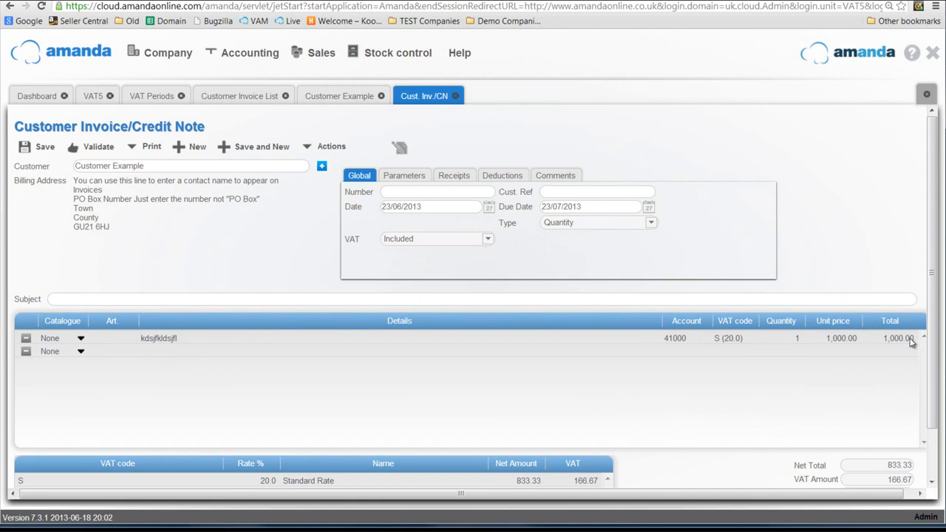
scroll("down", 3)
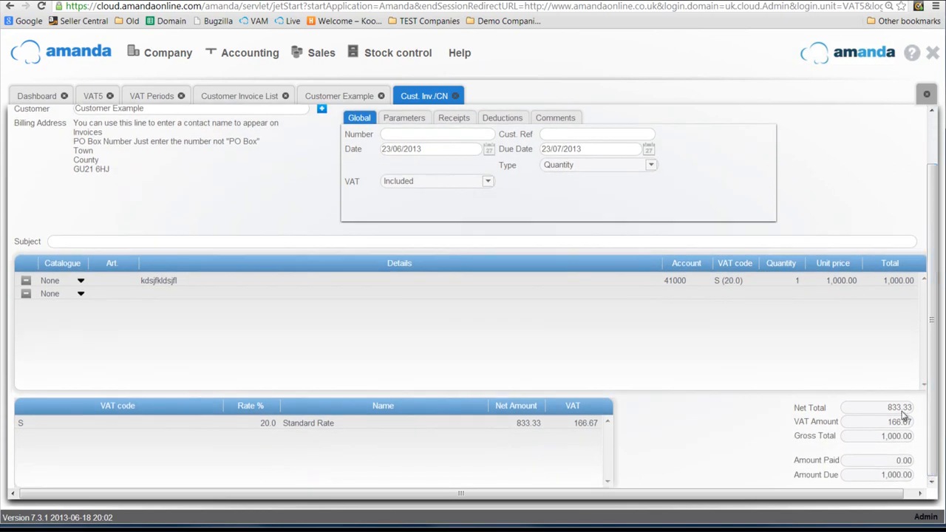
mouse_move(907, 423)
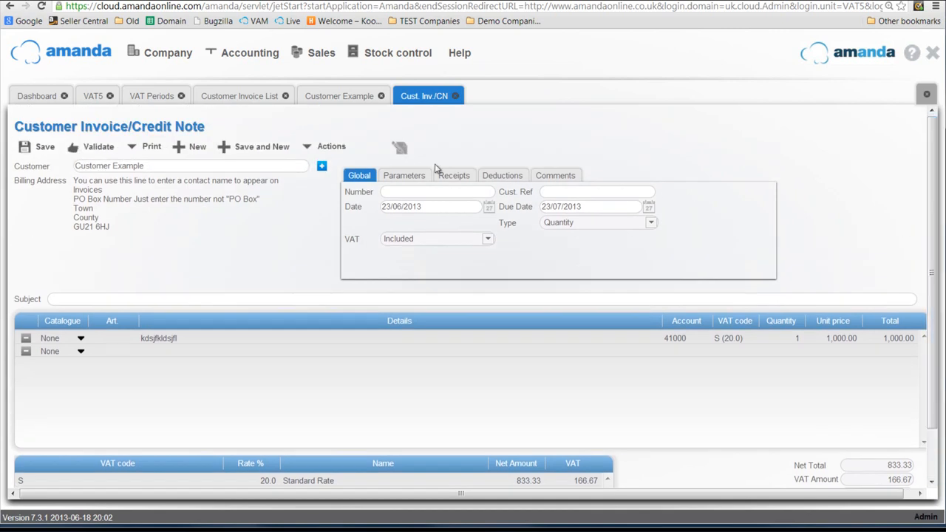
- Validate the invoice as SI0002, print it to PDF, and open the downloaded file
left_click(98, 147)
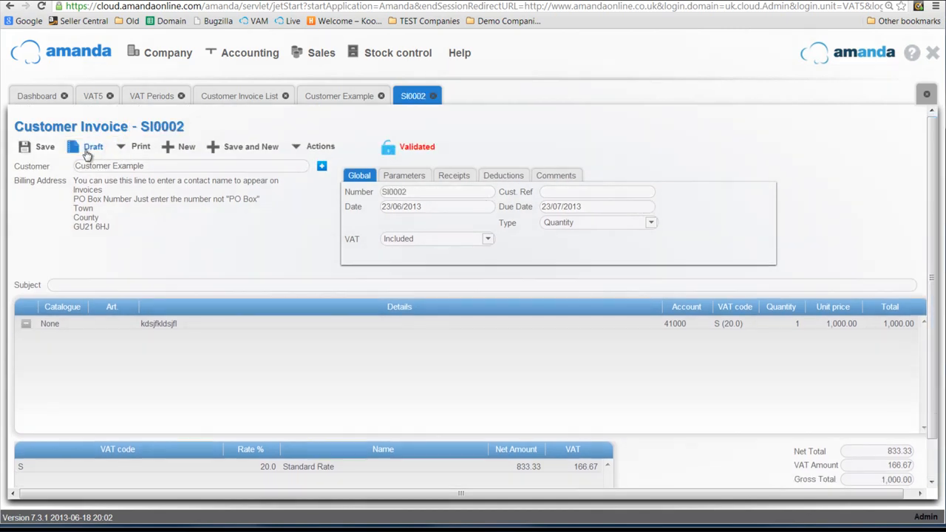
left_click(121, 146)
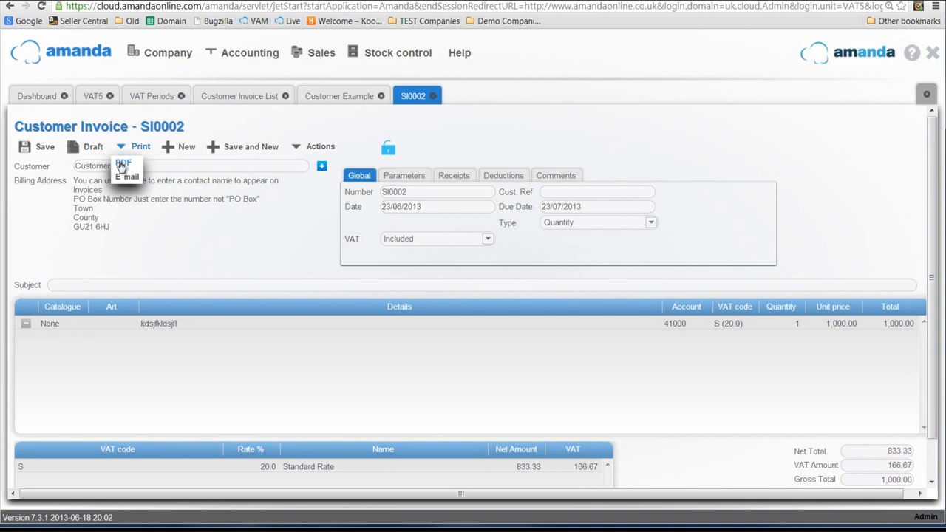
left_click(123, 161)
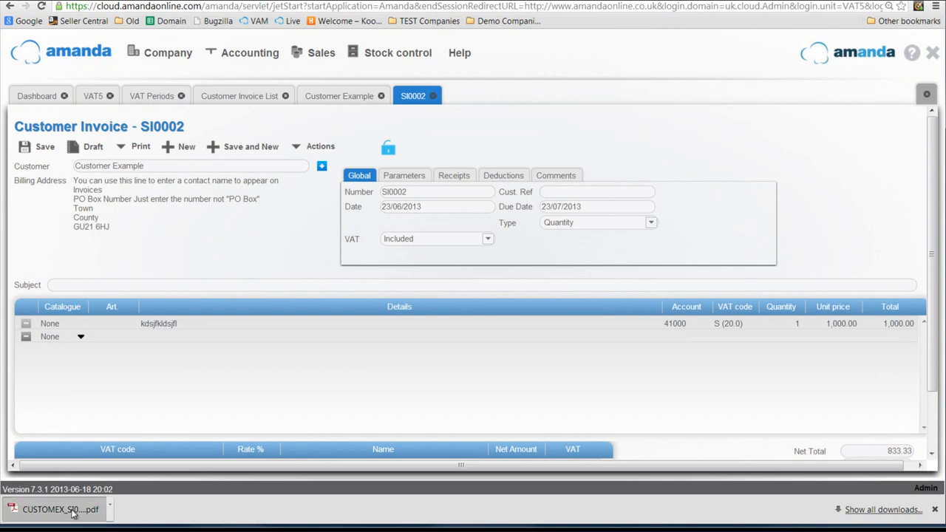
left_click(59, 509)
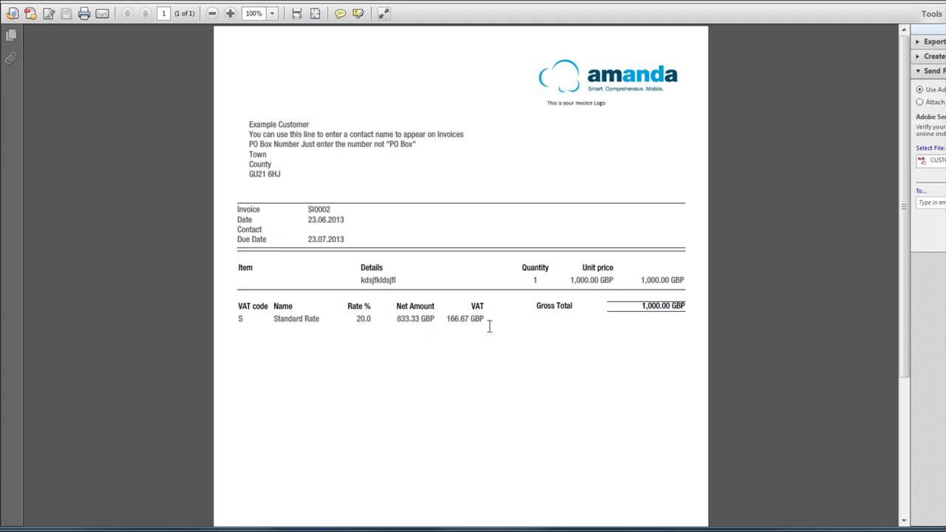
- Scroll the SI0002 PDF down to the footer showing VAT number 123 4567 89
scroll("down", 3)
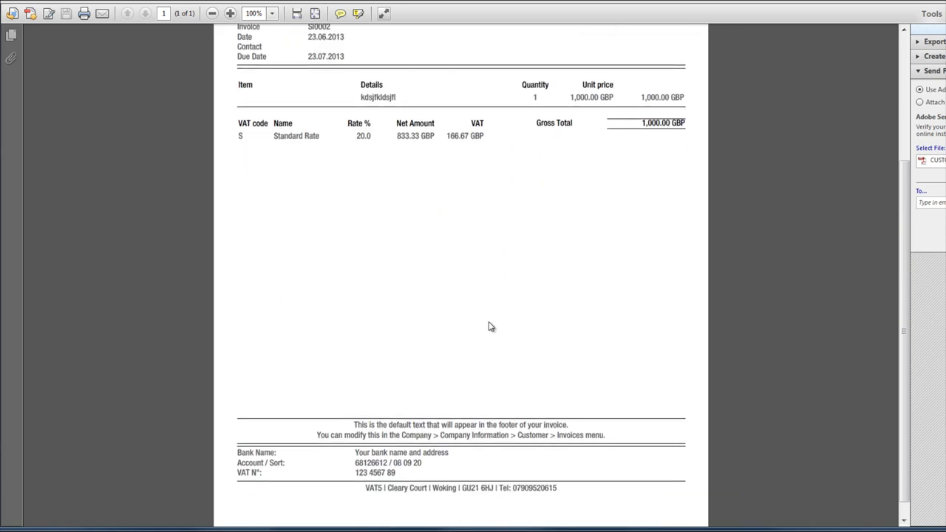
scroll("down", 3)
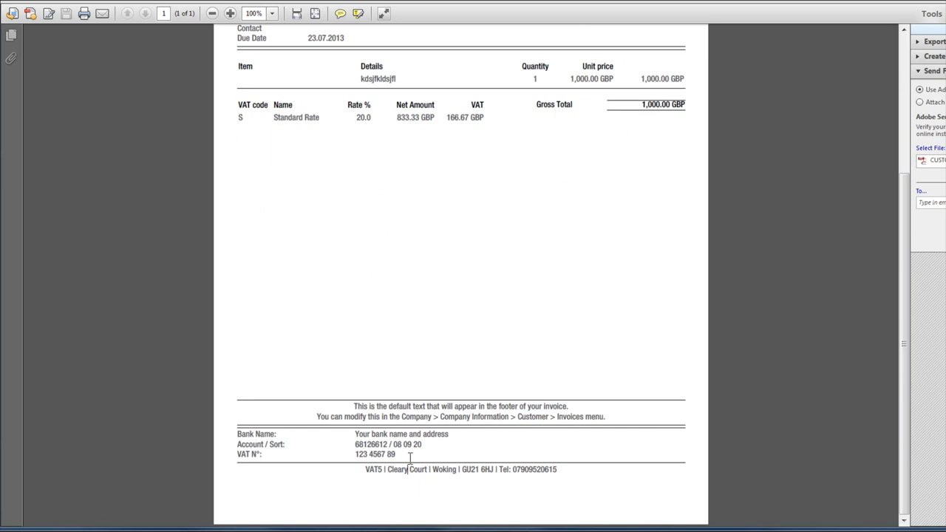
mouse_move(872, 54)
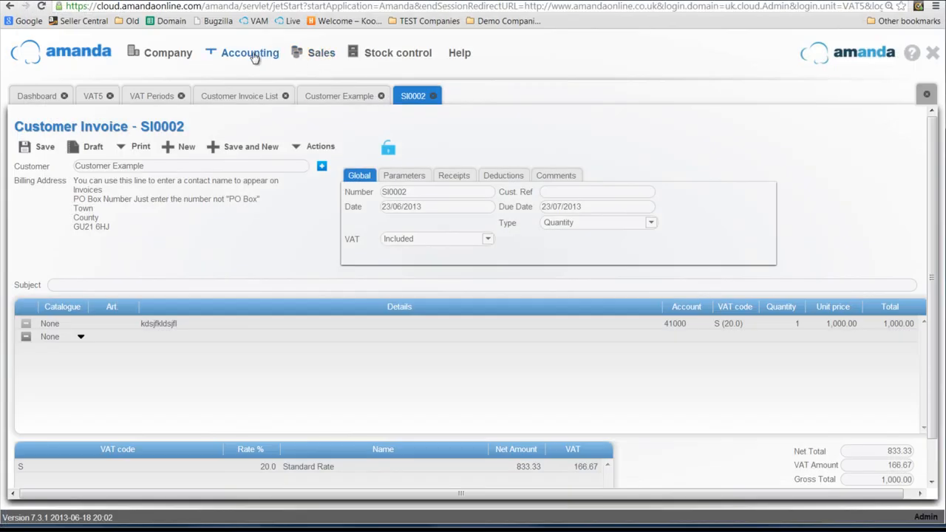
- Log into the VAT1 company and show its VAT Periods list
left_click(250, 52)
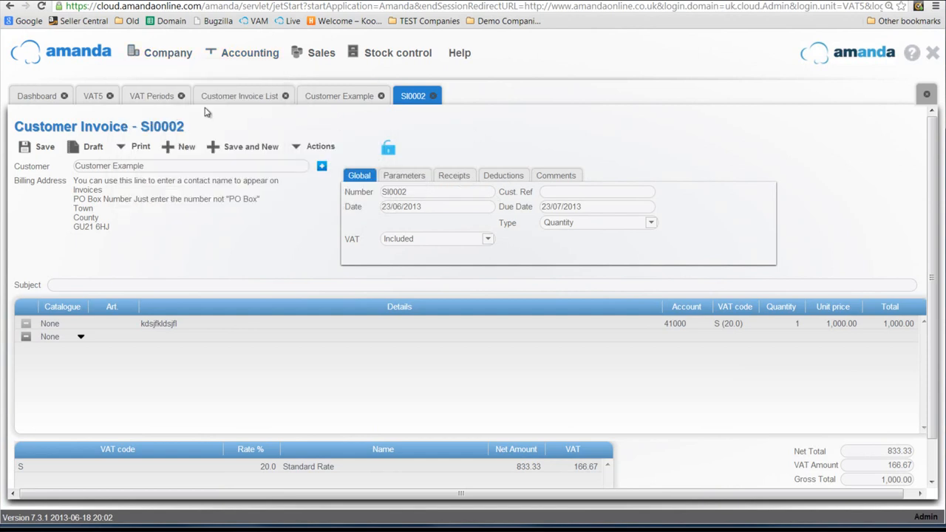
left_click(152, 96)
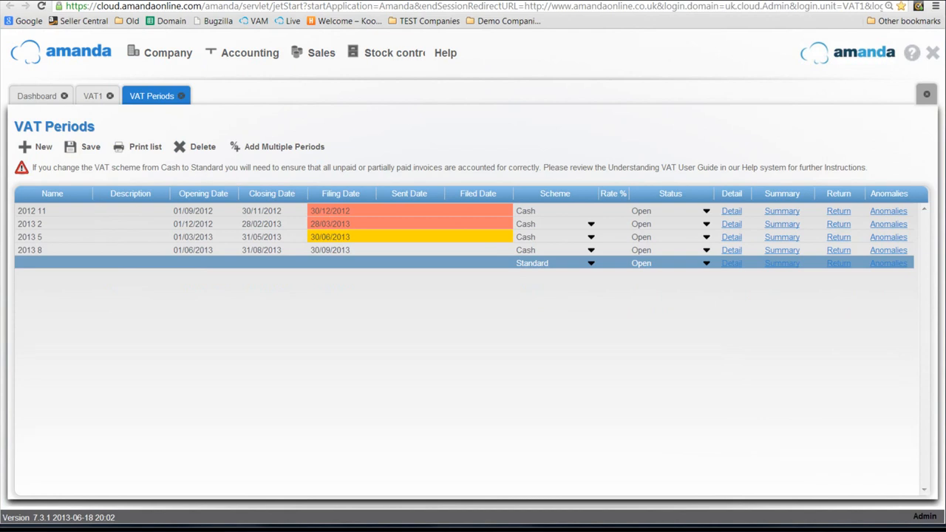
mouse_move(446, 53)
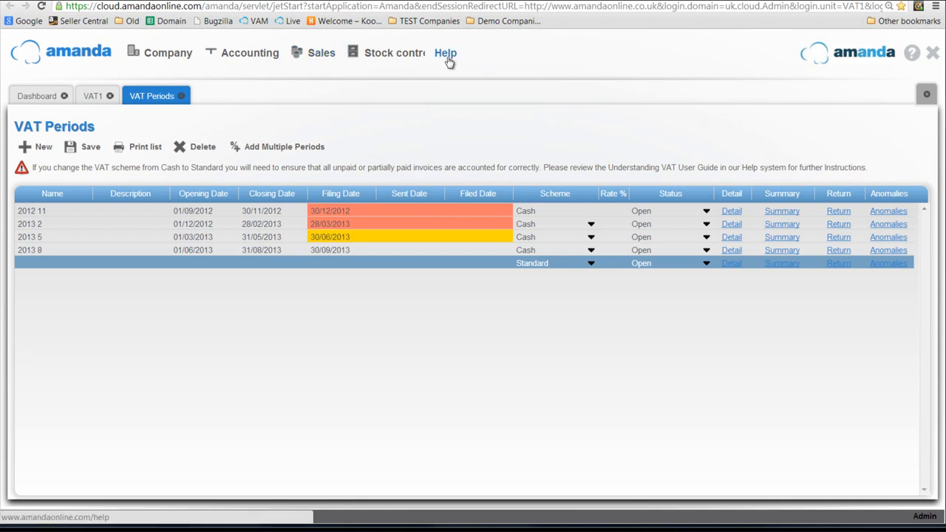
- From Help, browse the support site's Videos, then open the Accounting guides forum
left_click(446, 53)
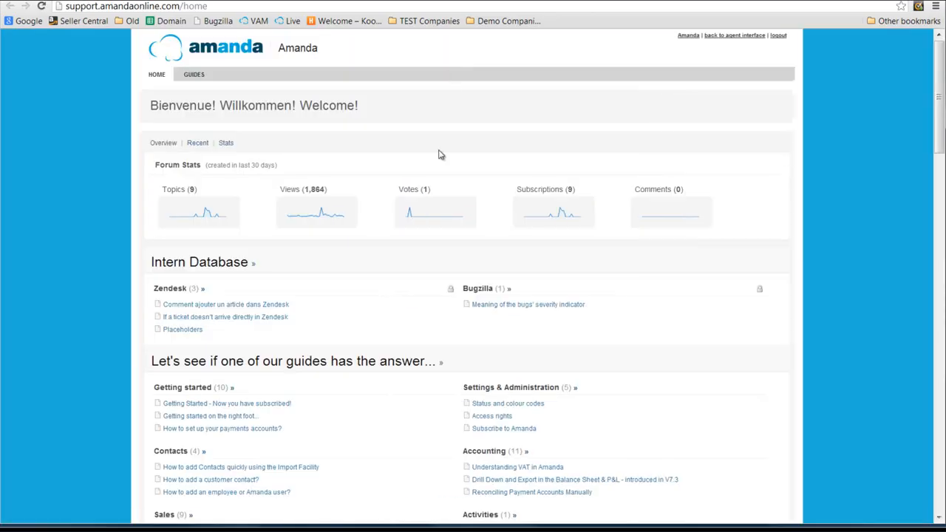
scroll("down", 3)
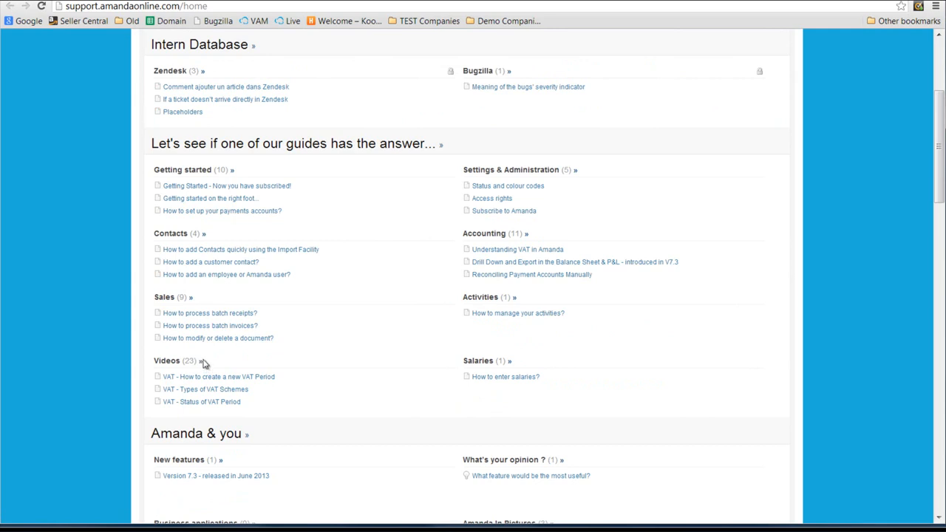
left_click(166, 360)
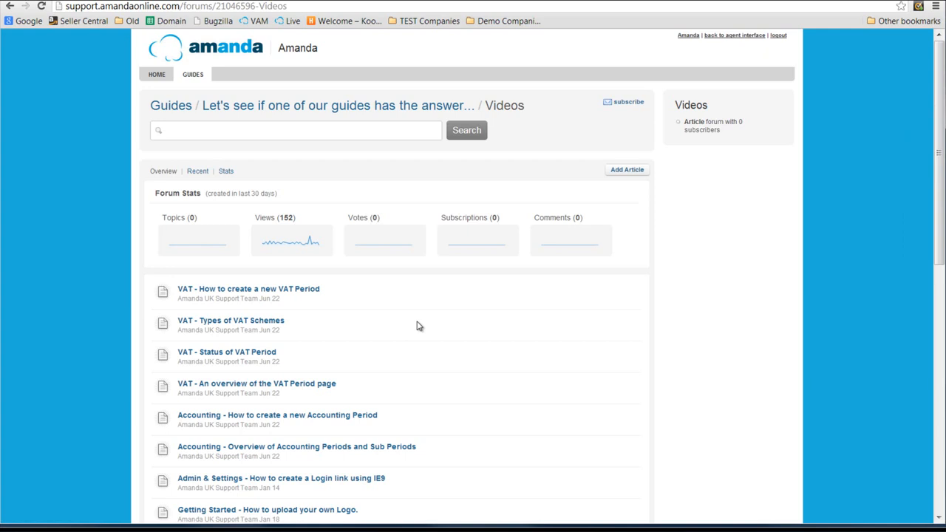
mouse_move(357, 214)
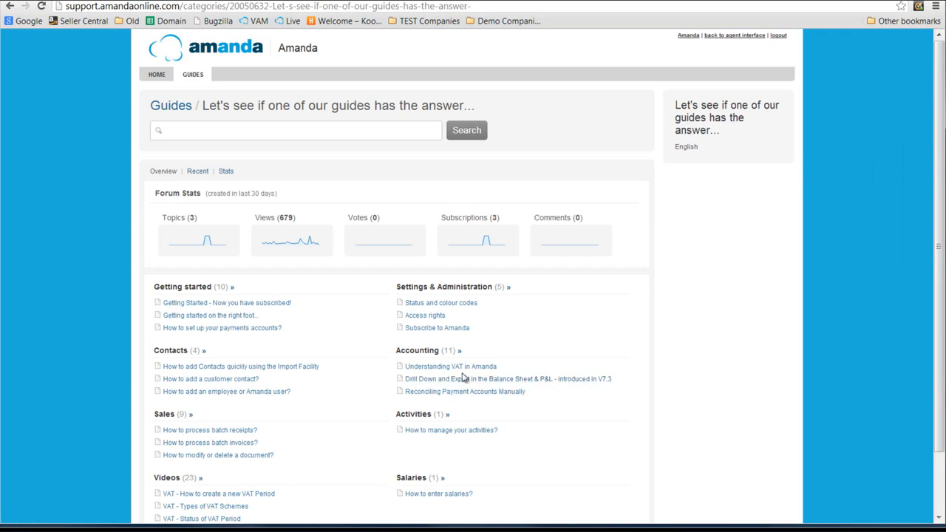
left_click(417, 351)
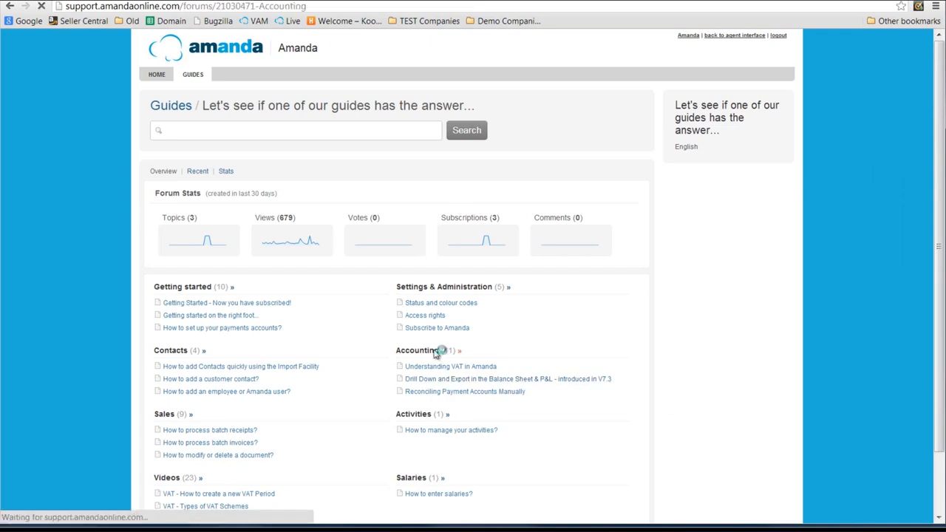
left_click(417, 350)
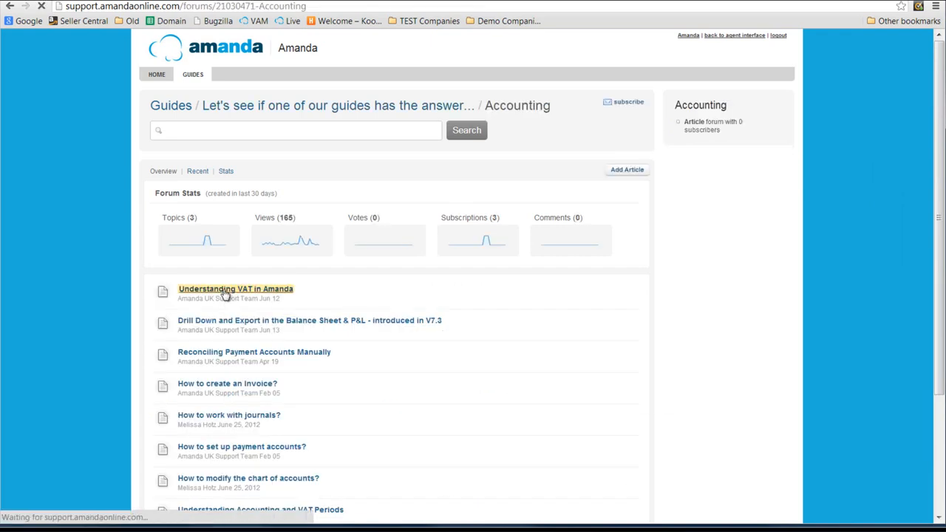
- Open the 'Understanding VAT in Amanda' PDF user guide
left_click(236, 288)
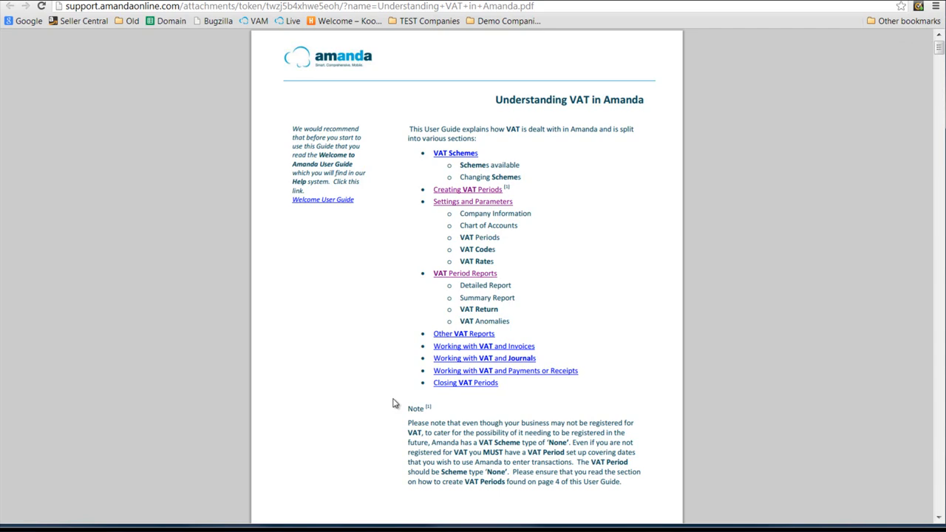
mouse_move(527, 402)
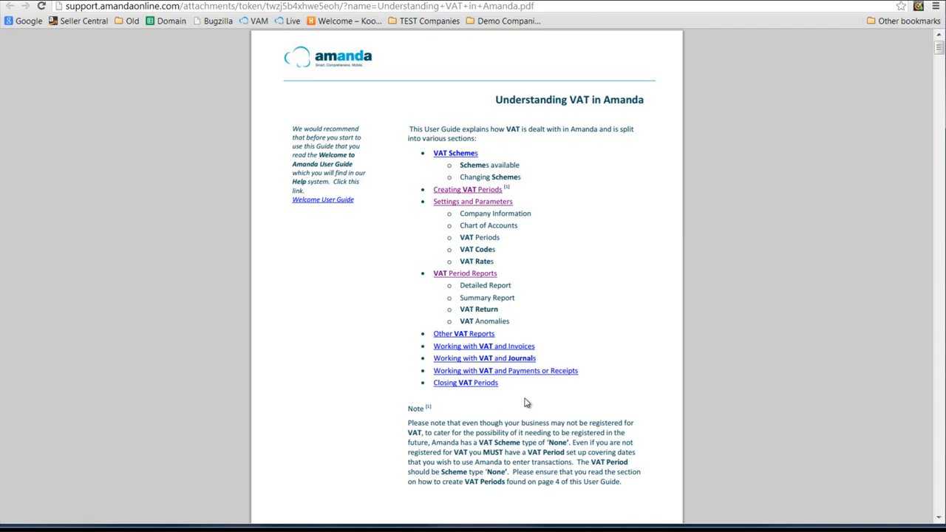